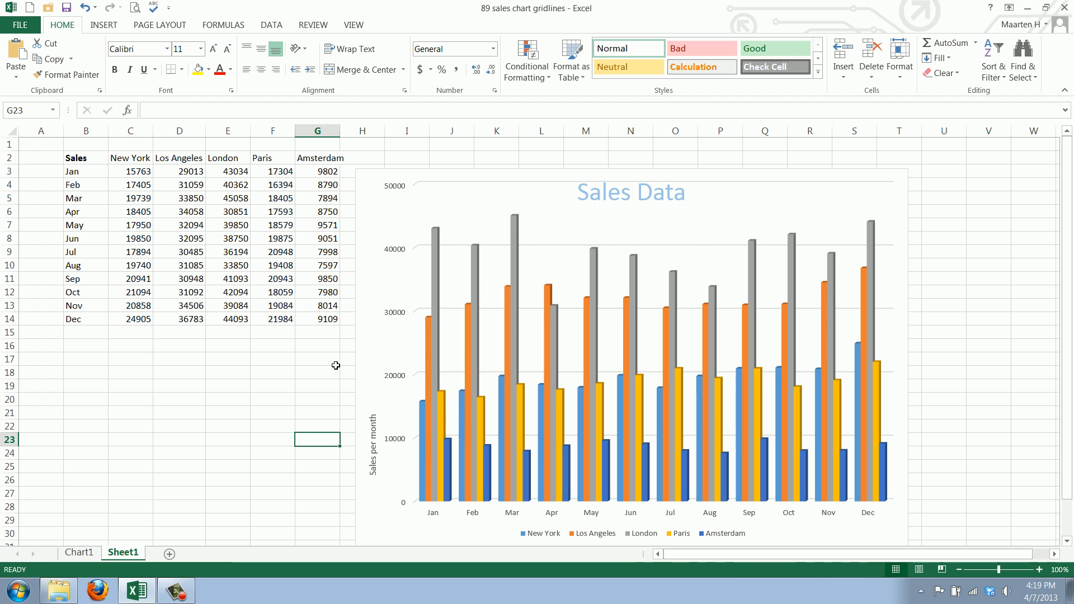
pyautogui.moveTo(345, 440)
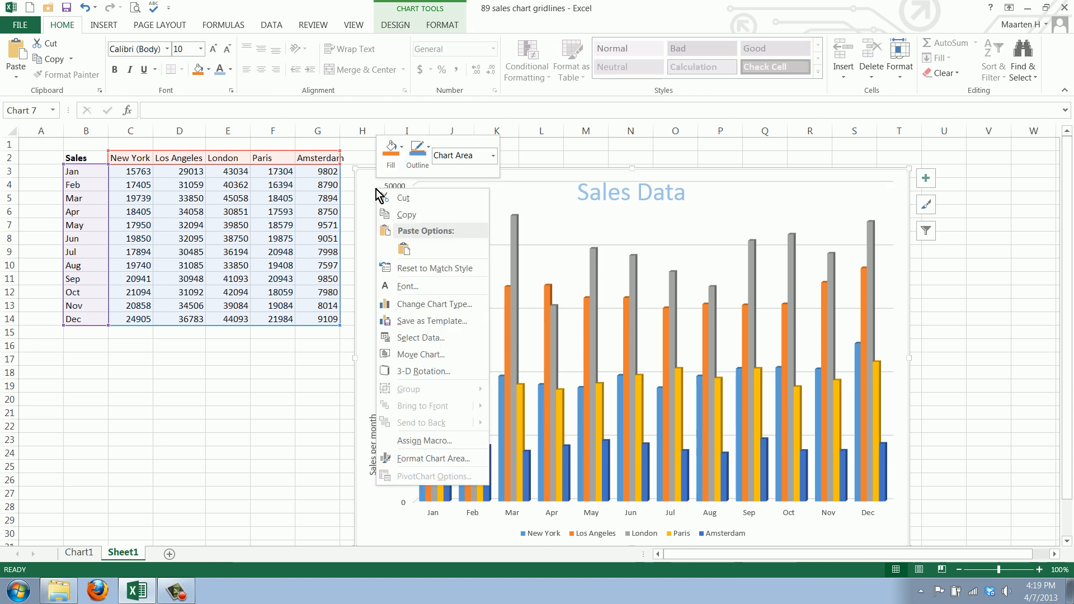
pyautogui.moveTo(371, 208)
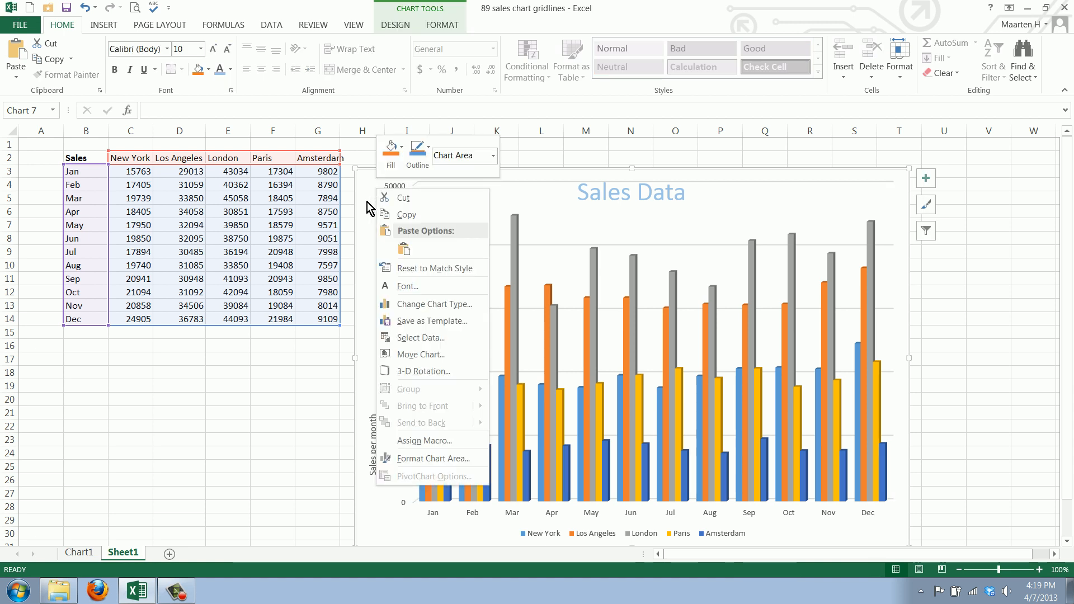
pyautogui.moveTo(433, 459)
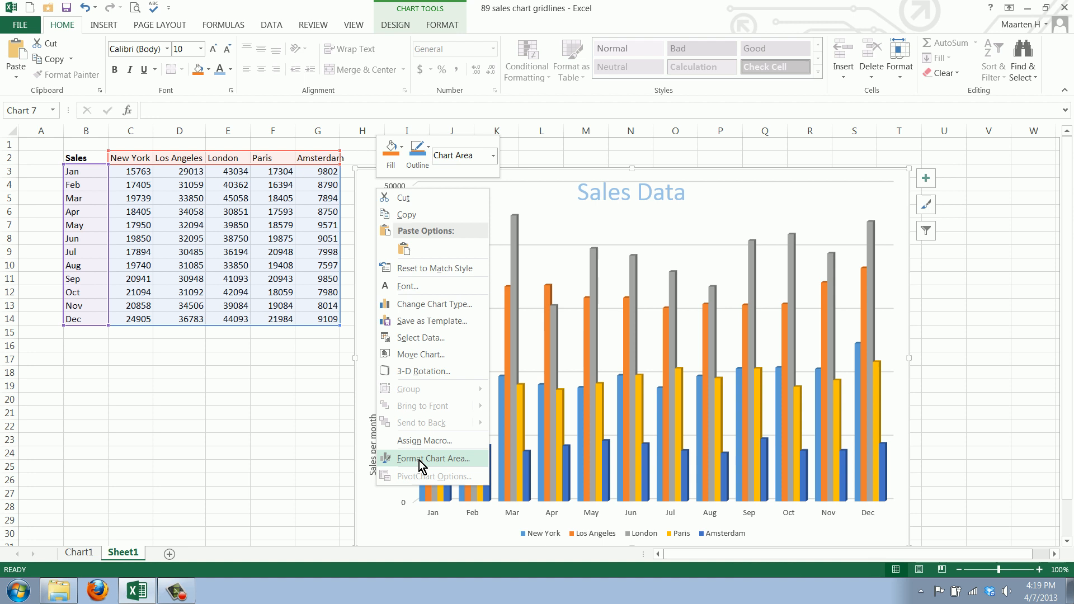
# - Give the chart area a gradient fill with its first stop set to a darker blue
pyautogui.click(434, 458)
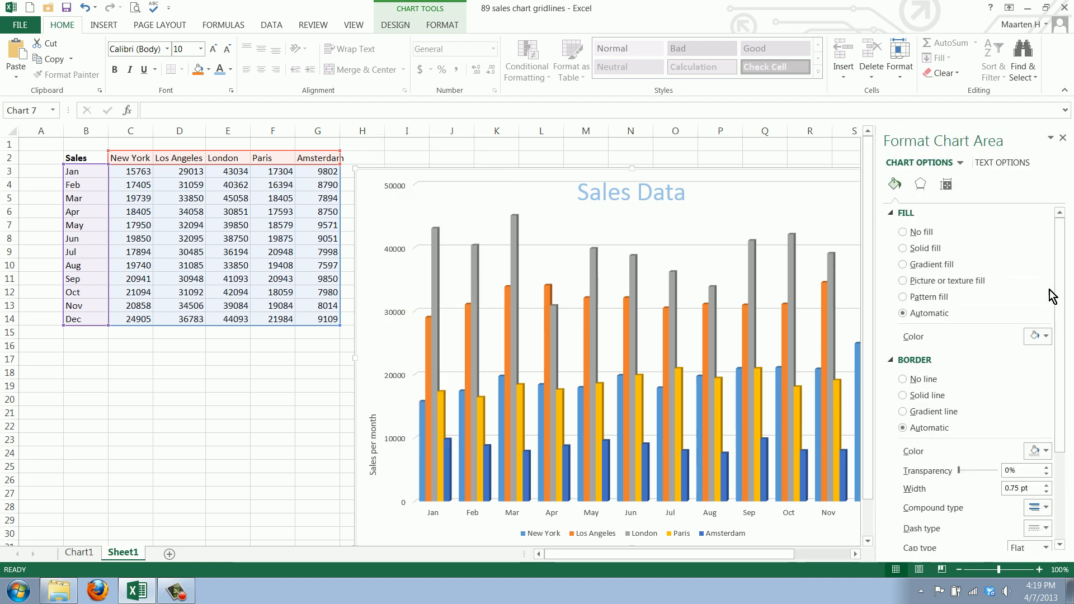
pyautogui.click(902, 264)
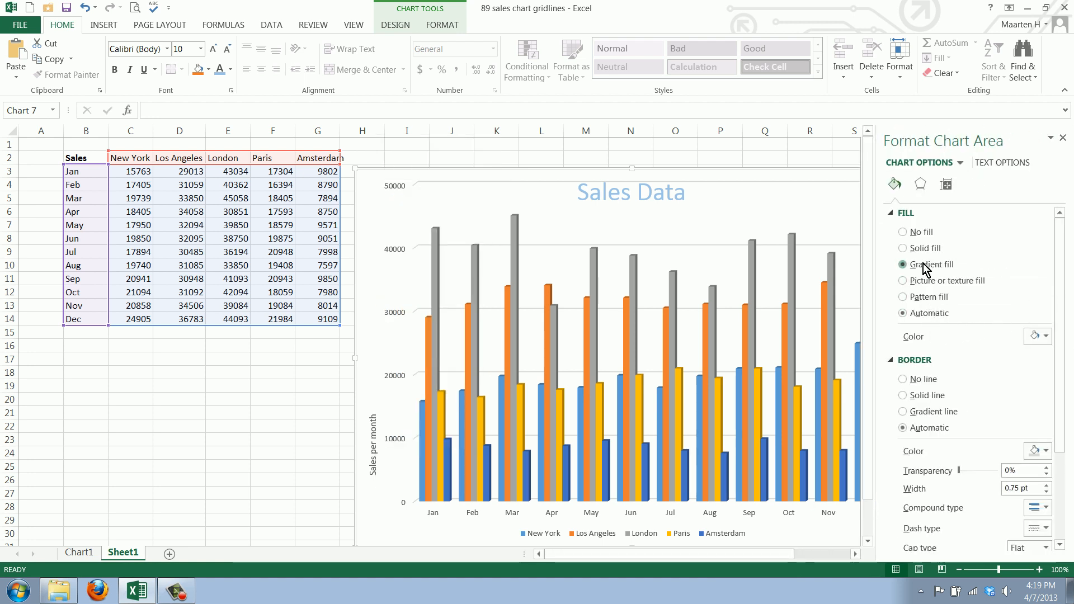
pyautogui.click(902, 264)
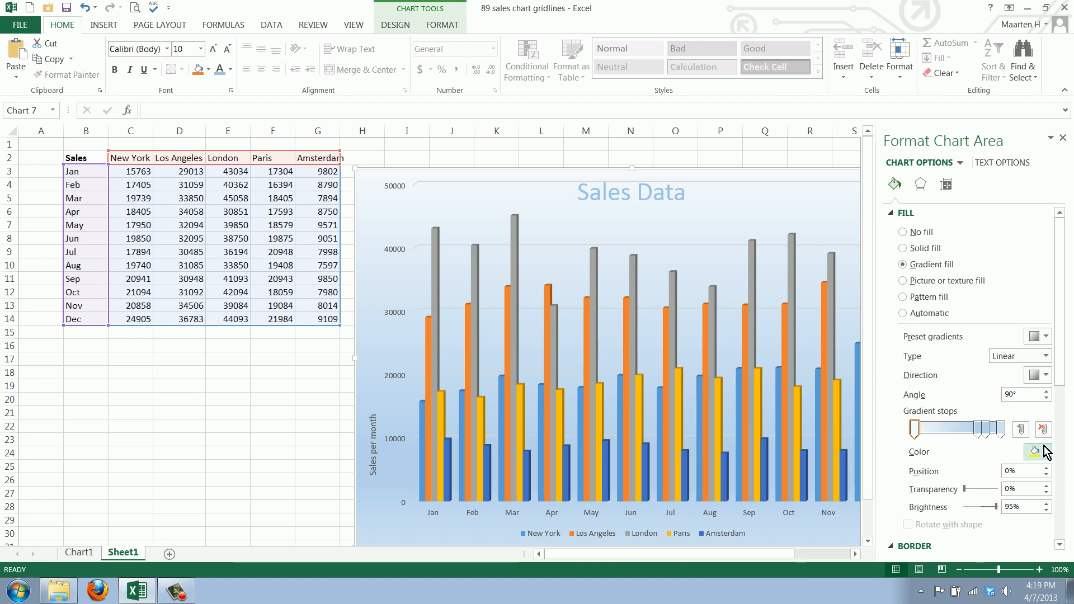
pyautogui.click(1038, 451)
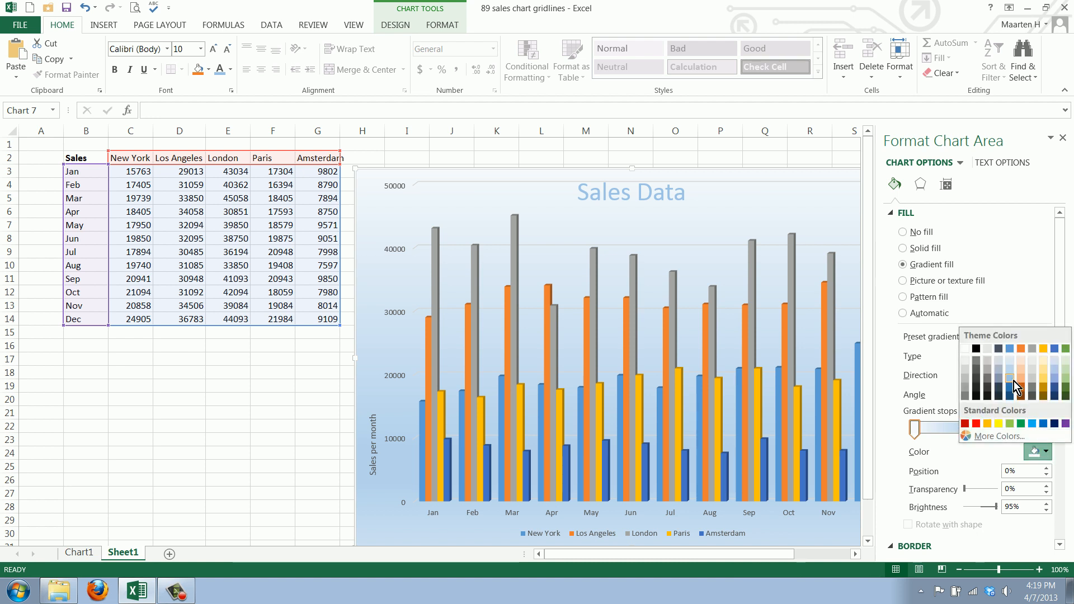
pyautogui.click(1012, 385)
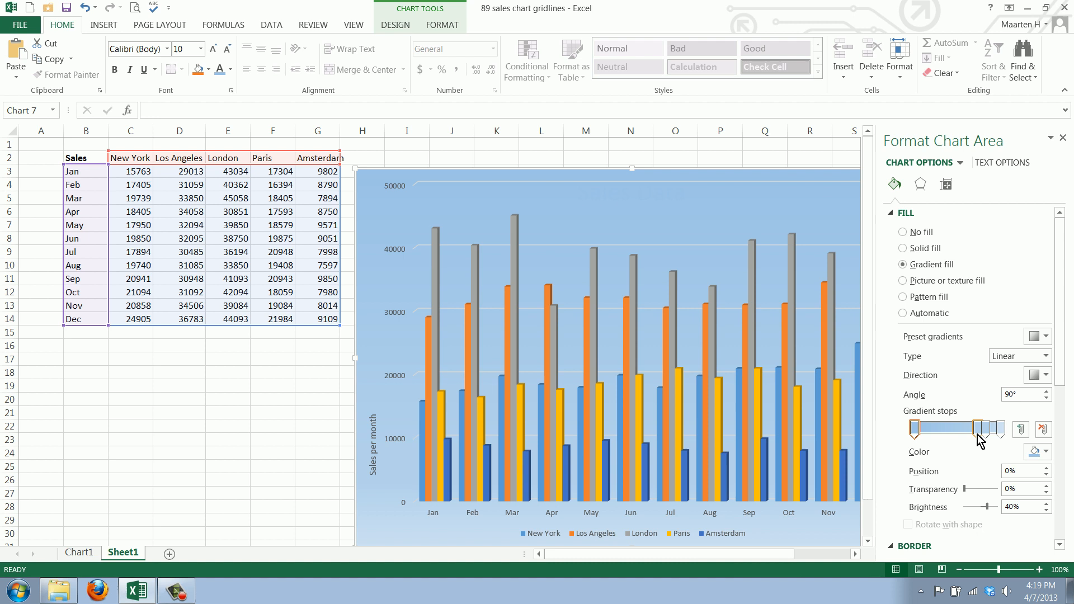
# - Reposition the gradient stops, sliding one to about 20% and another back toward the start
pyautogui.moveTo(993, 428); pyautogui.dragTo(942, 429)
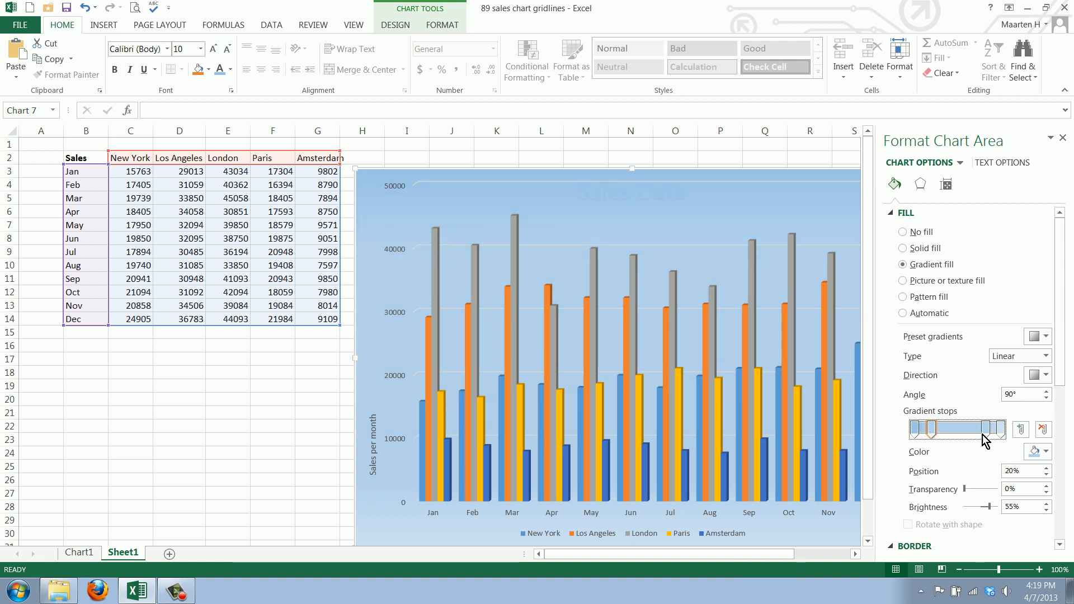
pyautogui.click(993, 429)
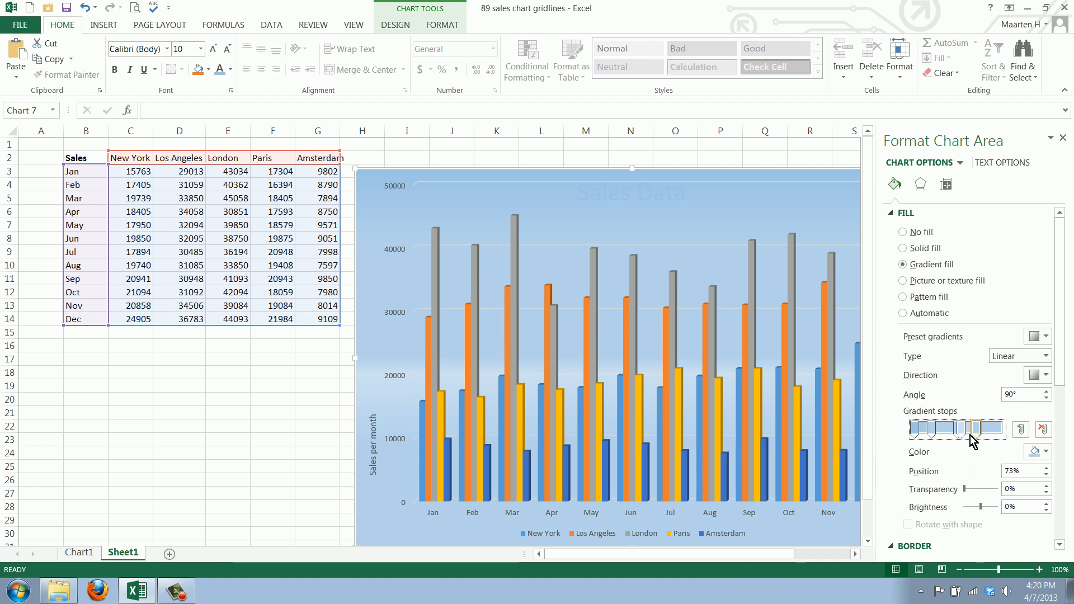
pyautogui.moveTo(972, 430); pyautogui.dragTo(933, 430)
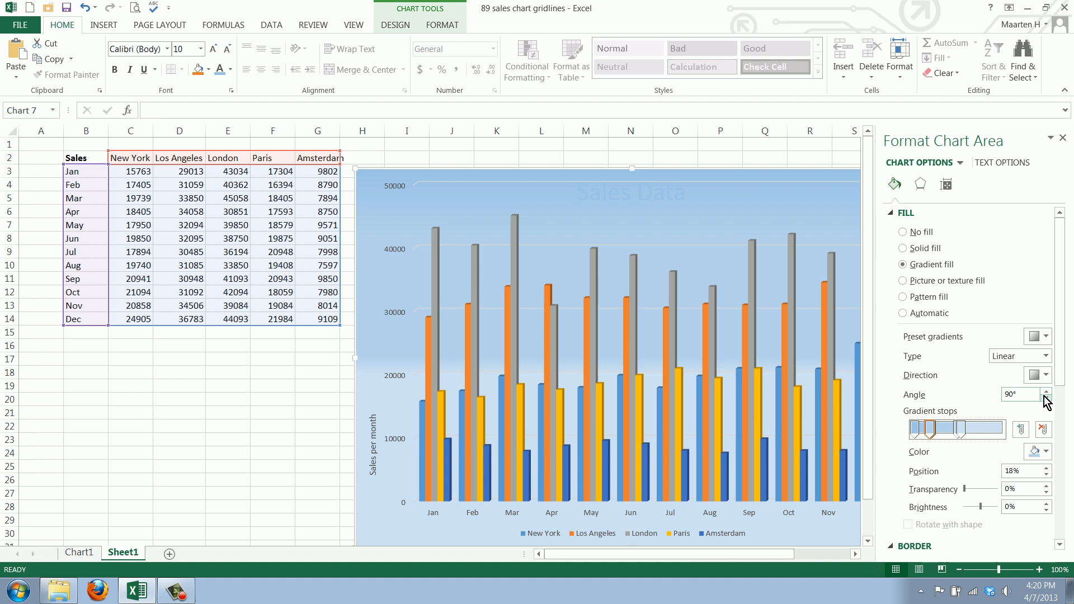
# - Make the gradient radial and move a stop to about 64% along
pyautogui.click(1045, 356)
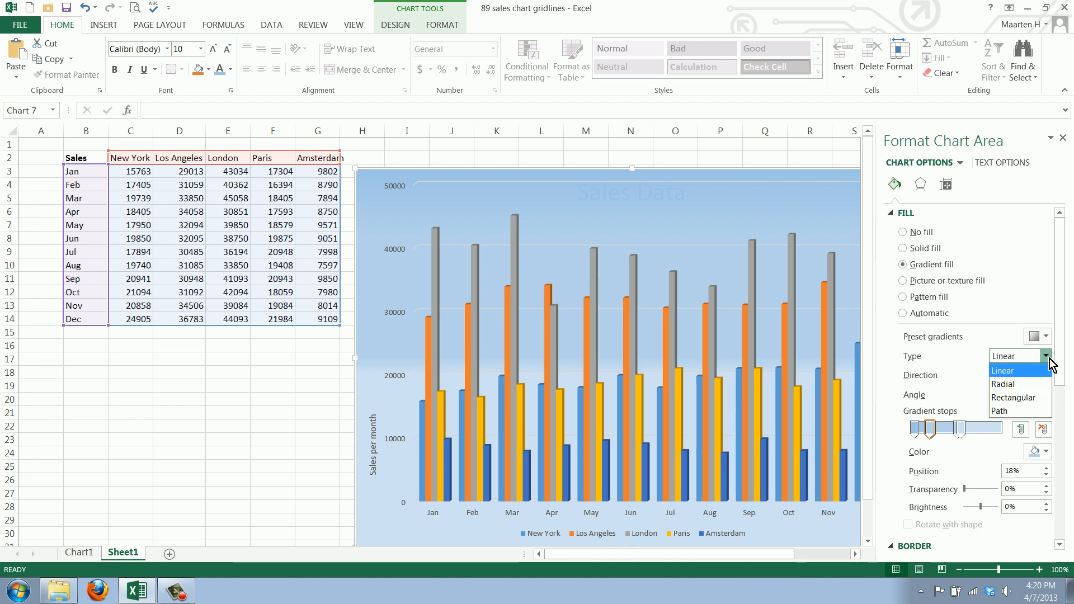
pyautogui.click(1002, 384)
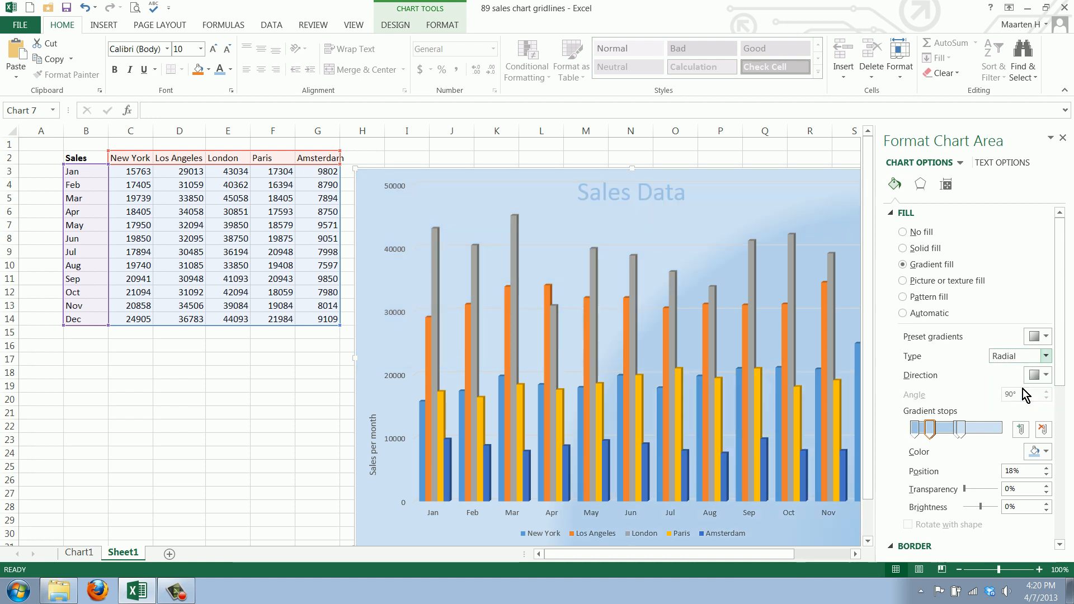
pyautogui.moveTo(887, 471)
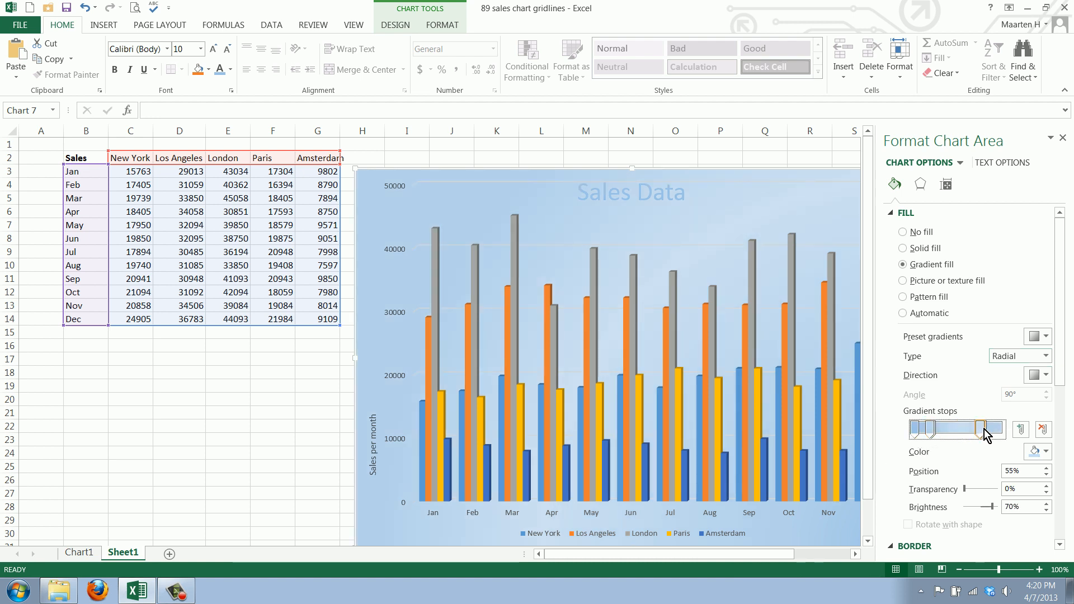
pyautogui.moveTo(990, 429); pyautogui.dragTo(965, 430)
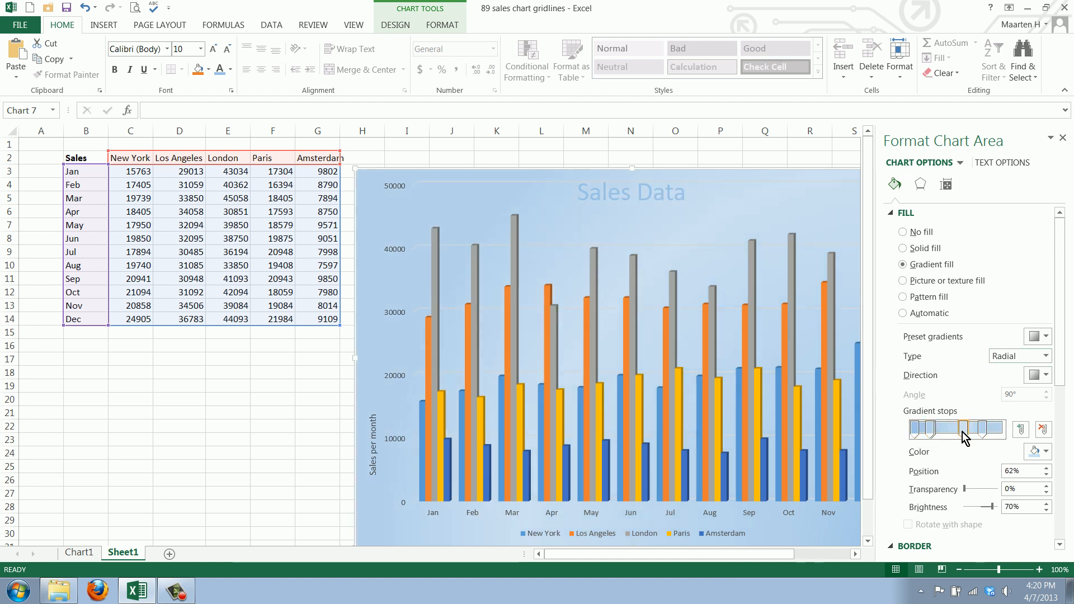
pyautogui.moveTo(957, 430); pyautogui.dragTo(965, 430)
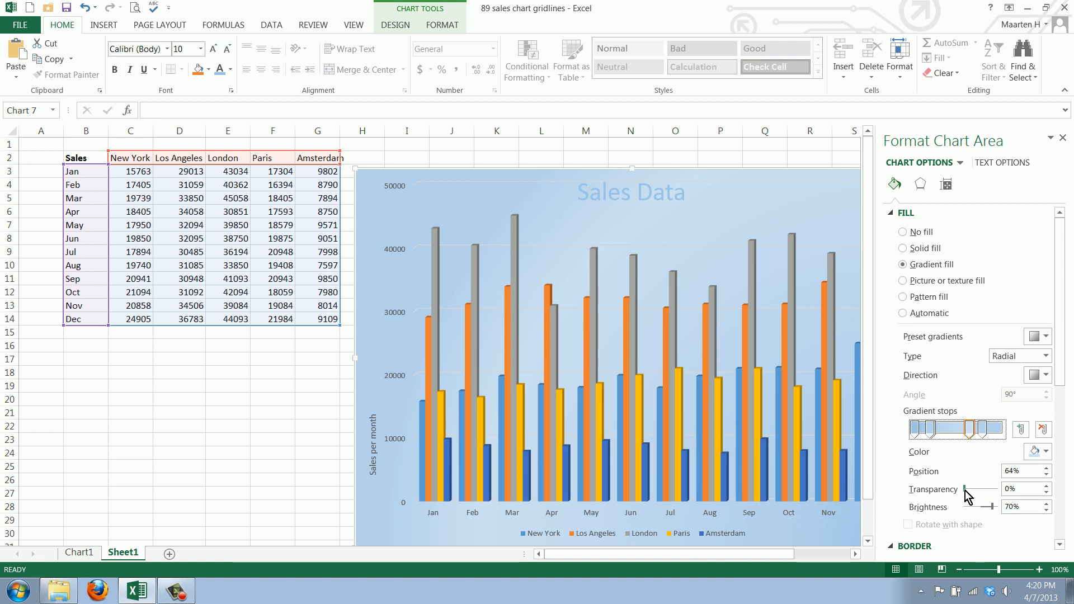
# - Set a stop to about 49% transparency, then switch the background to a solid fill
pyautogui.moveTo(965, 489); pyautogui.dragTo(975, 489)
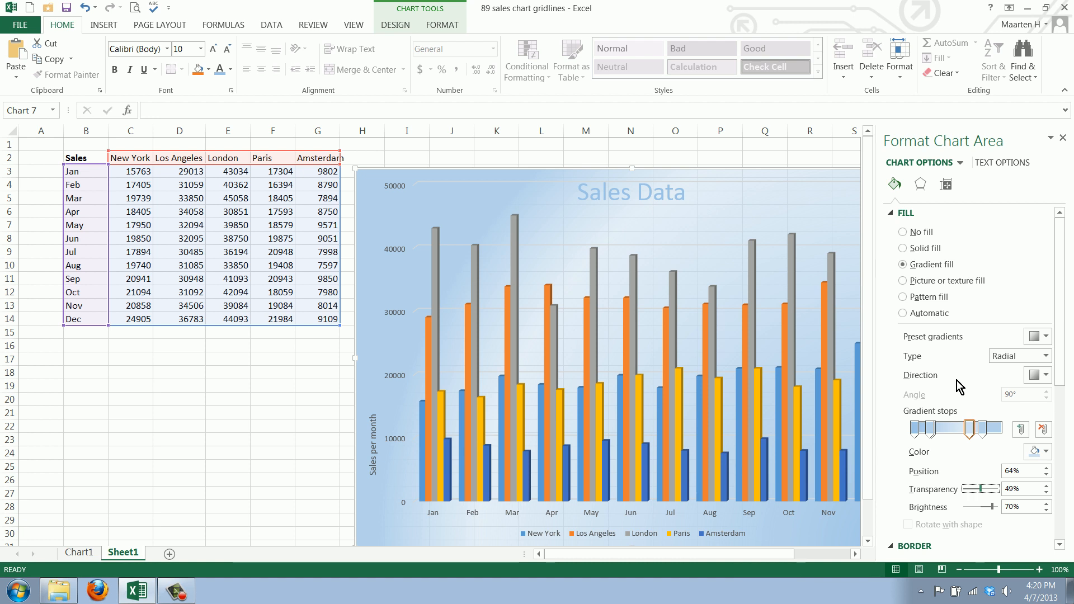
pyautogui.click(902, 248)
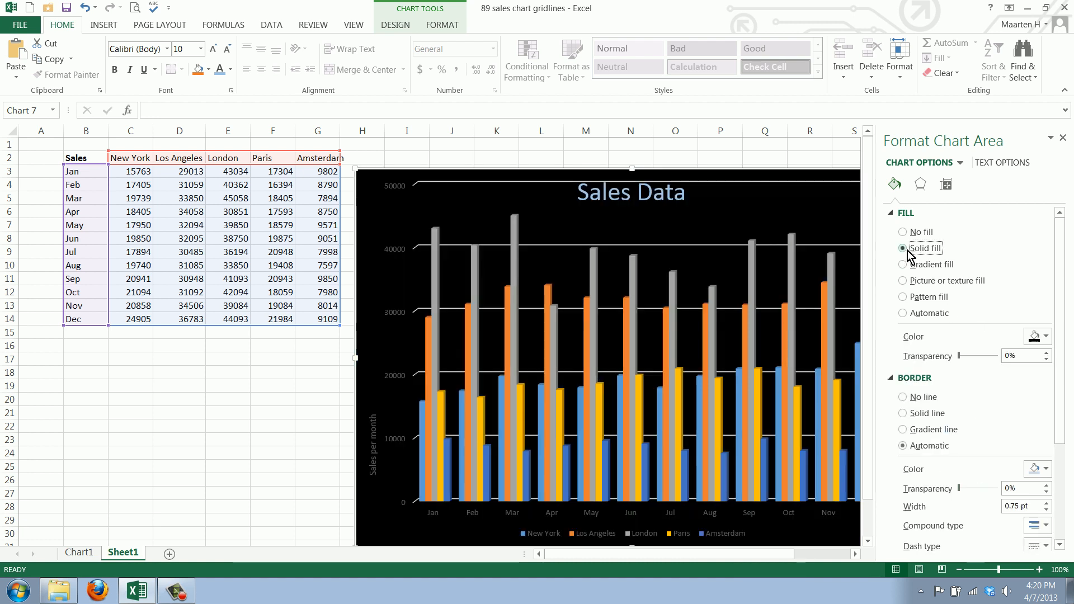
# - Make the solid fill light orange, then replace it with a fine dotted pattern fill
pyautogui.click(1044, 337)
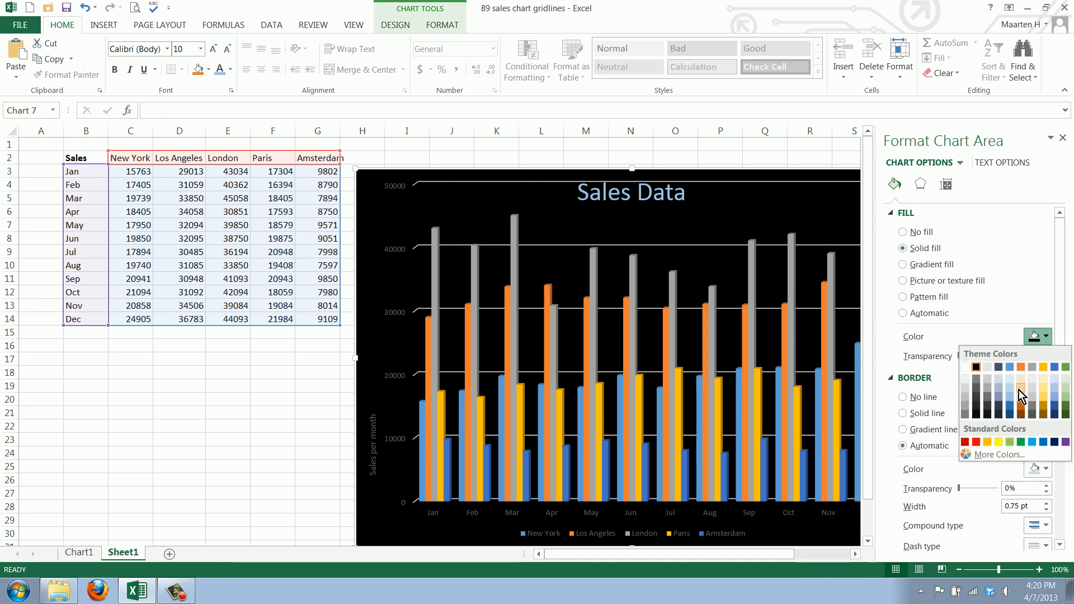
pyautogui.click(1018, 387)
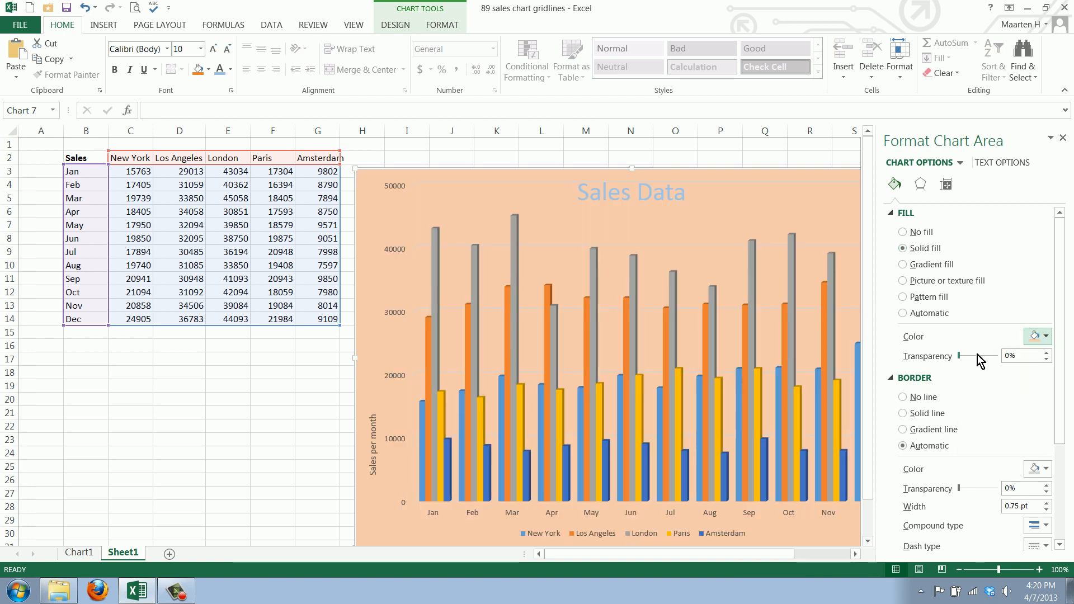
pyautogui.click(902, 296)
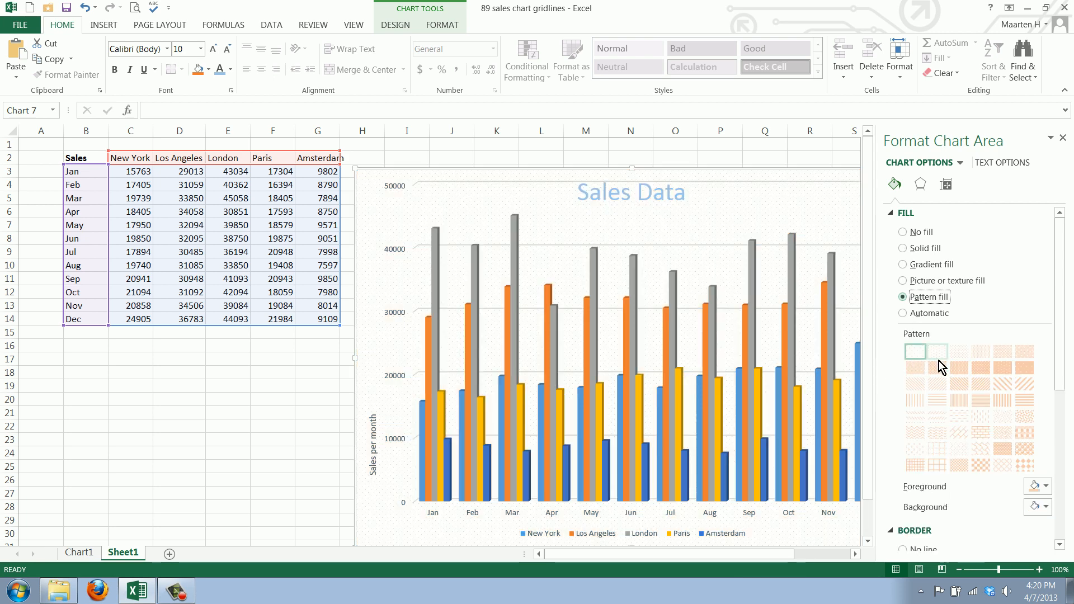
pyautogui.click(1001, 367)
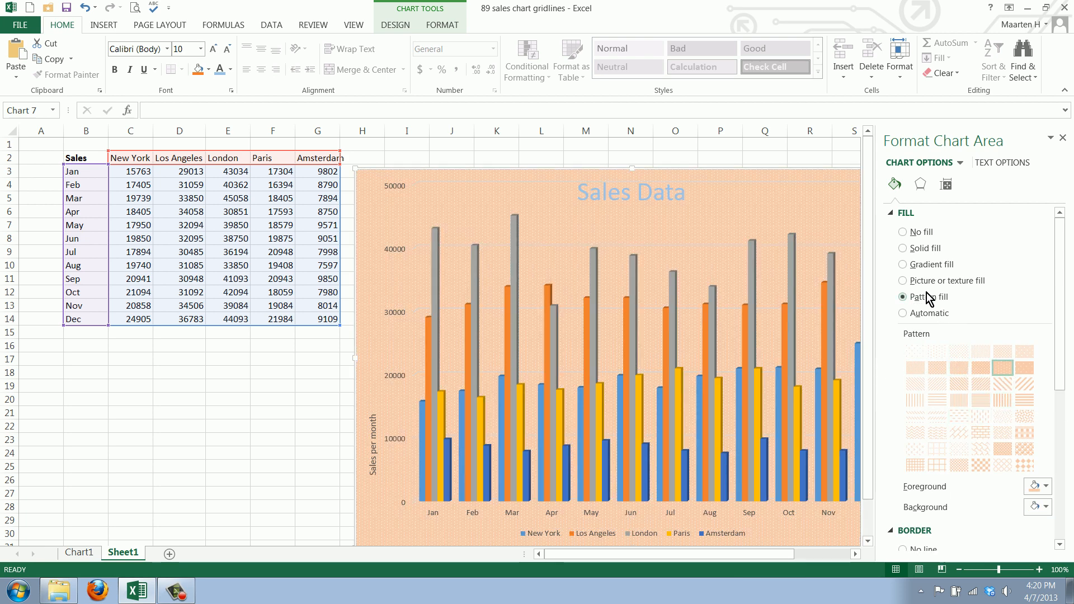
# - Apply a tiled papyrus texture fill at 58% transparency and close the formatting pane
pyautogui.click(902, 280)
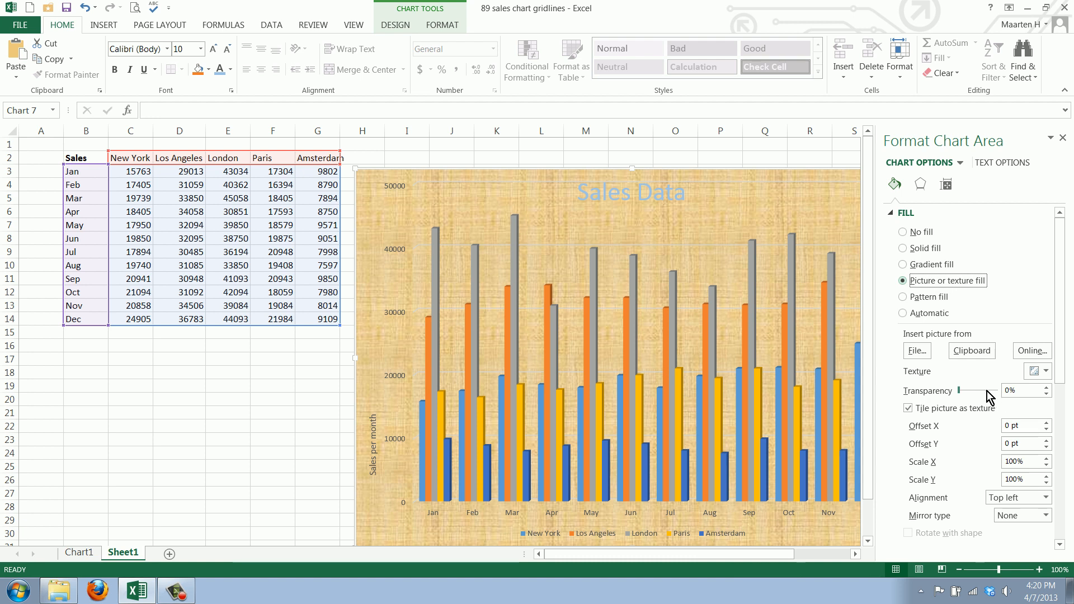
pyautogui.moveTo(578, 327)
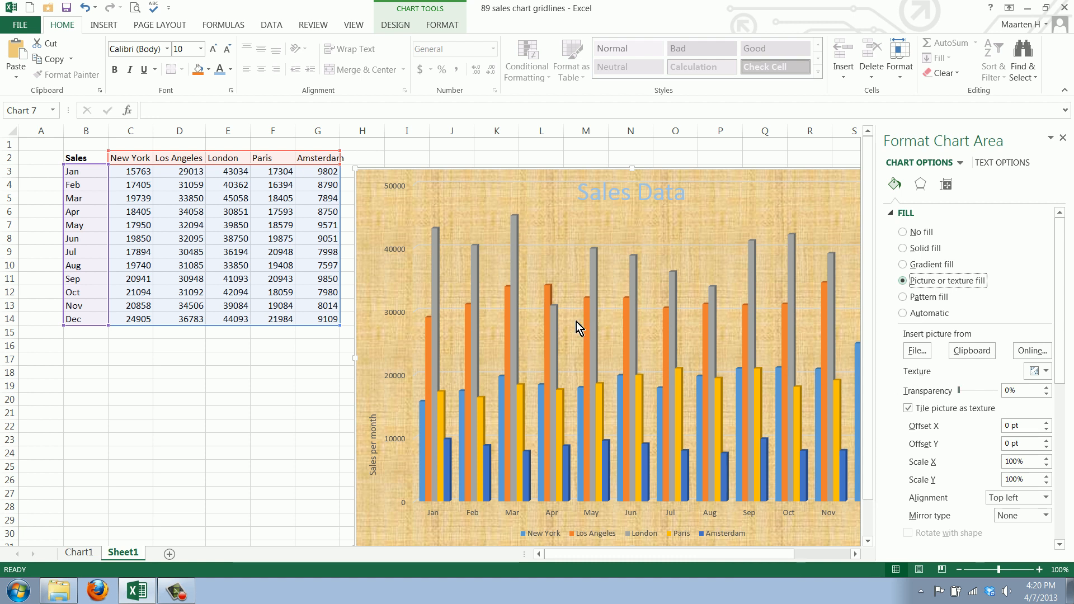
pyautogui.moveTo(509, 279)
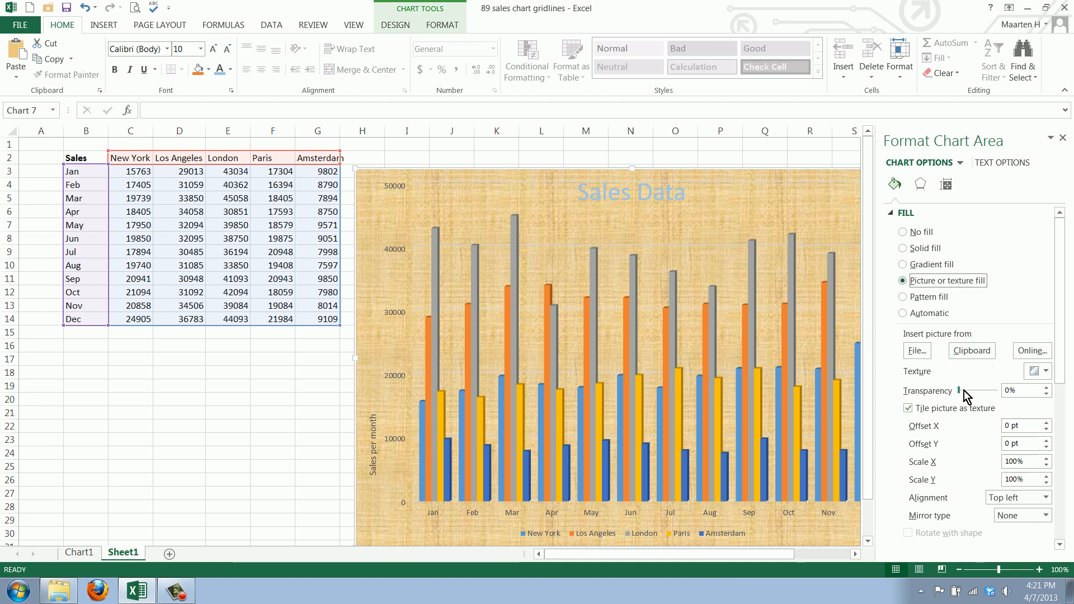
pyautogui.moveTo(958, 390); pyautogui.dragTo(977, 390)
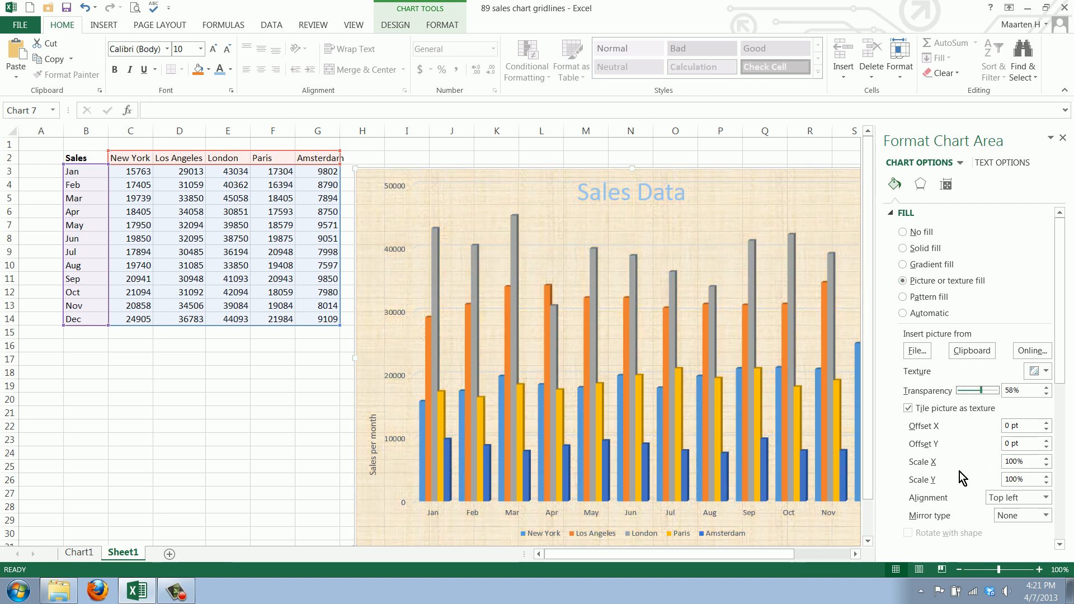
pyautogui.click(1064, 137)
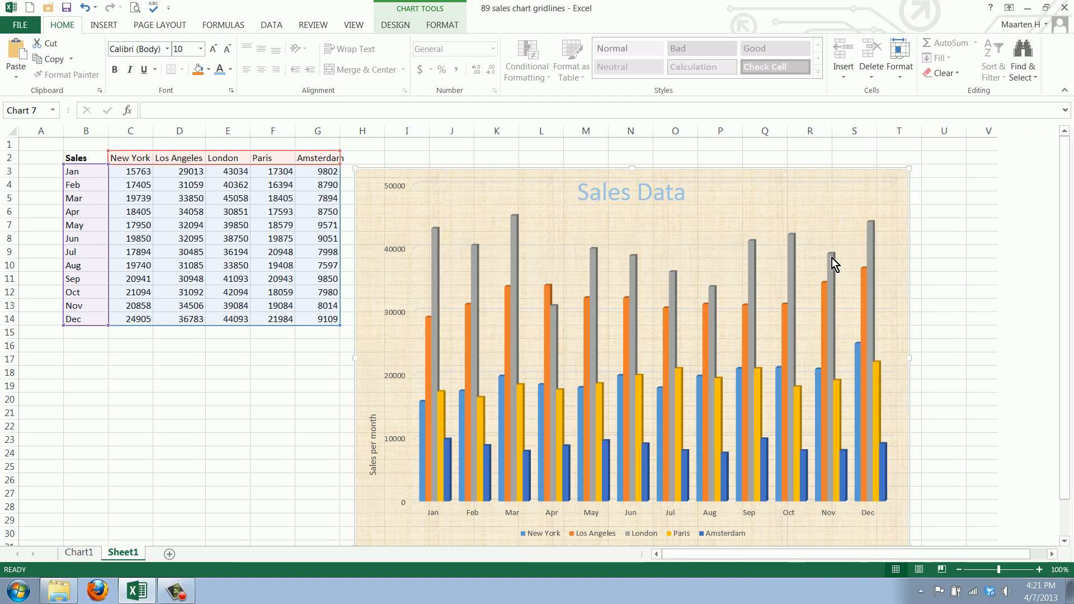